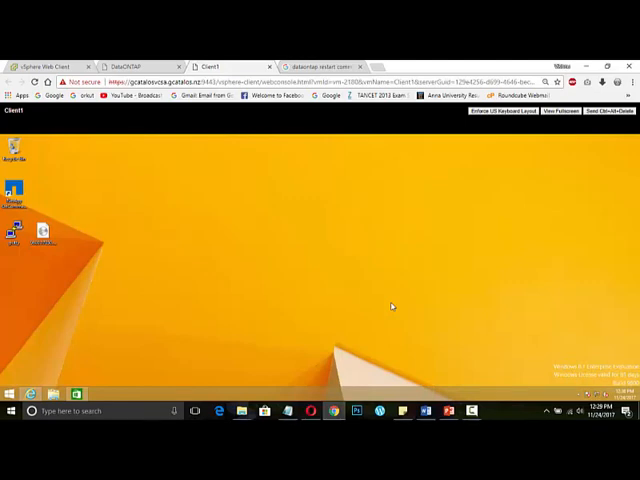
{"action": "mouse_move", "coordinate": [122, 309]}
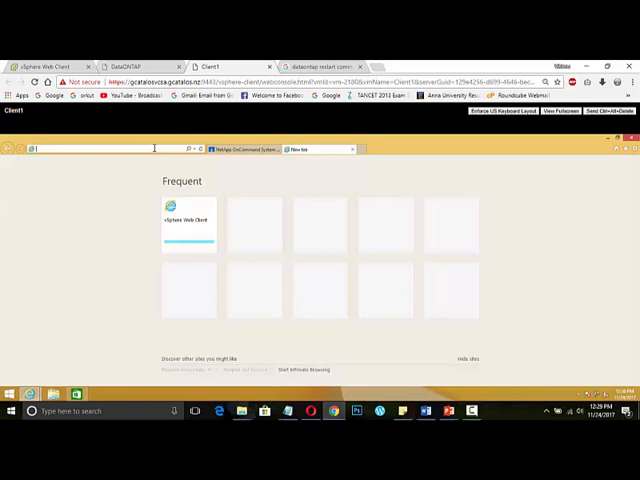
Step: Enter the vSphere Web Client URL in Internet Explorer on Client1
{"action": "type", "text": "http"}
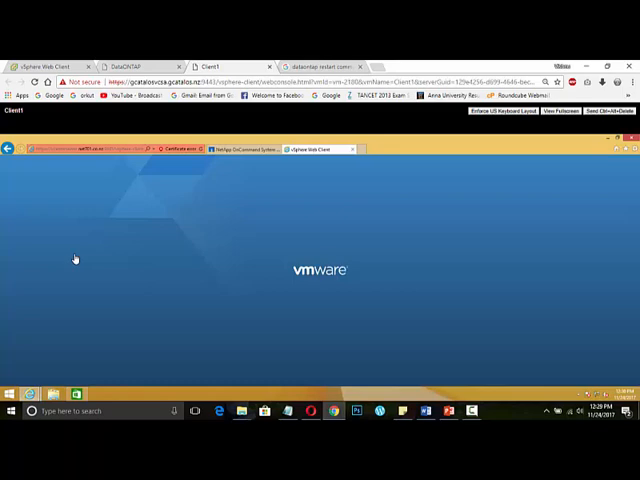
{"action": "mouse_move", "coordinate": [79, 295]}
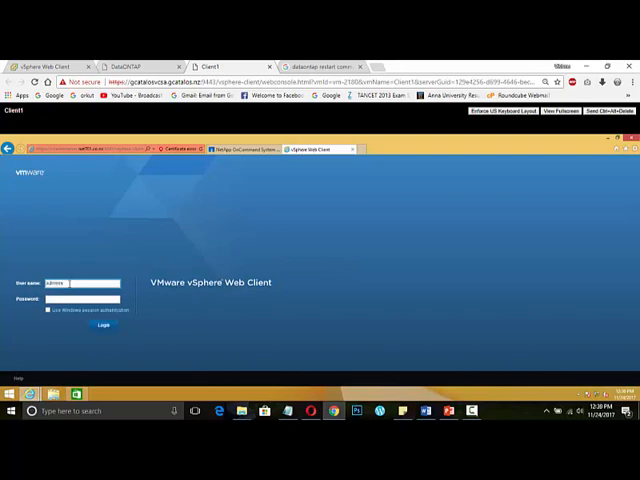
Step: Log in as administrator@ with the SSO password to reach the Home page
{"action": "type", "text": "administrator@vsphere.local"}
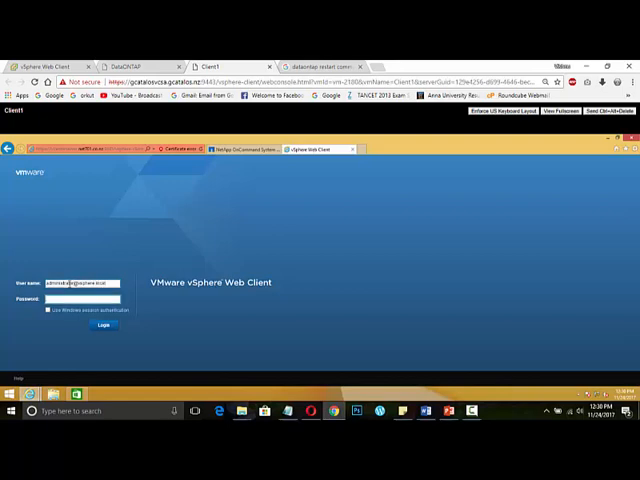
{"action": "type", "text": "password"}
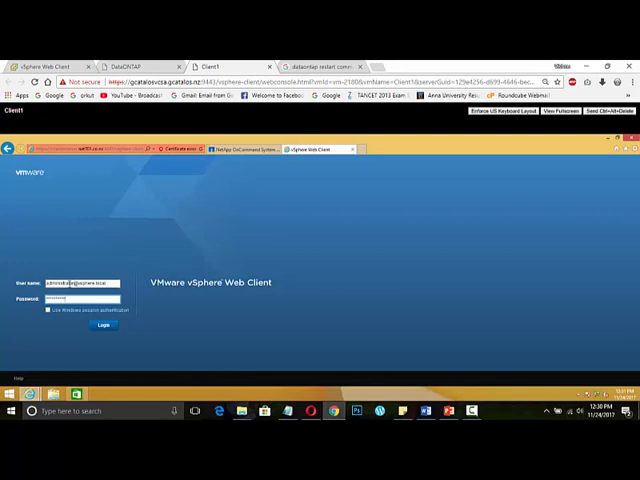
{"action": "left_click", "coordinate": [104, 324]}
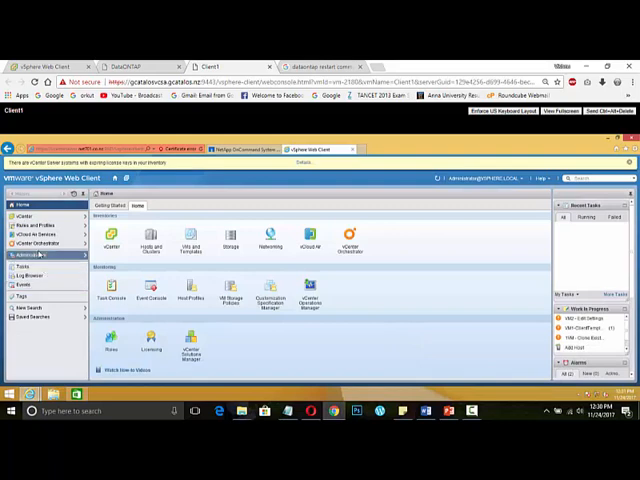
Step: Go to Administration to reach the Single Sign-On identity sources
{"action": "left_click", "coordinate": [30, 257]}
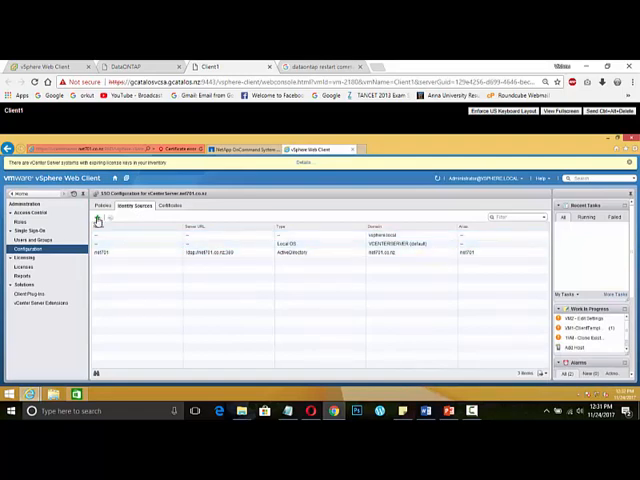
{"action": "left_click", "coordinate": [97, 219]}
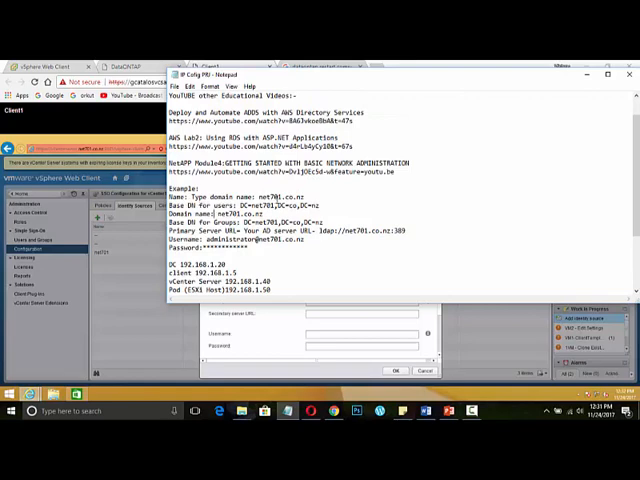
{"action": "mouse_move", "coordinate": [507, 131]}
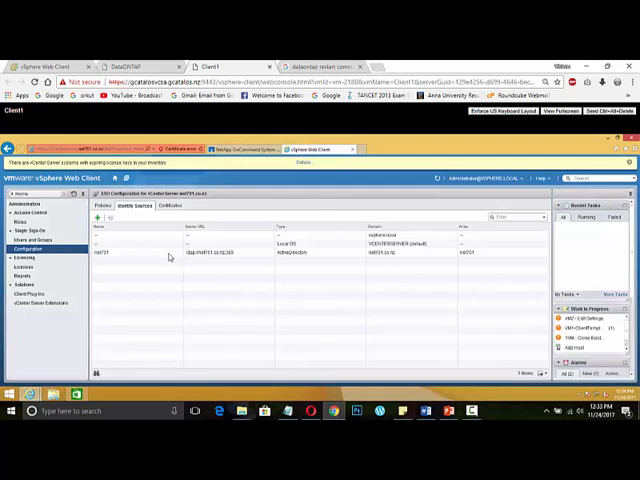
{"action": "left_click", "coordinate": [117, 252]}
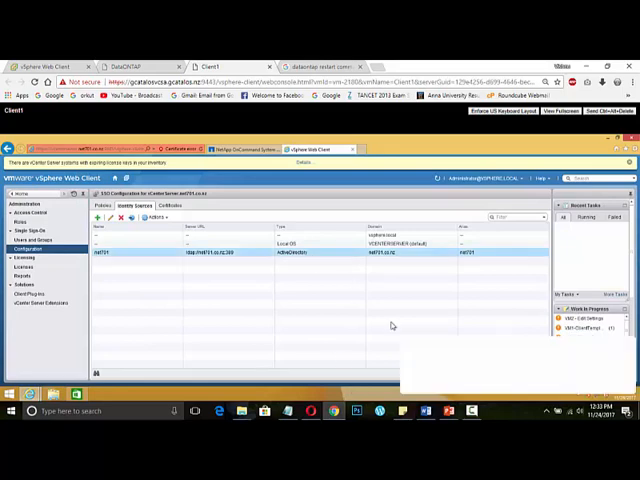
{"action": "left_click", "coordinate": [98, 217]}
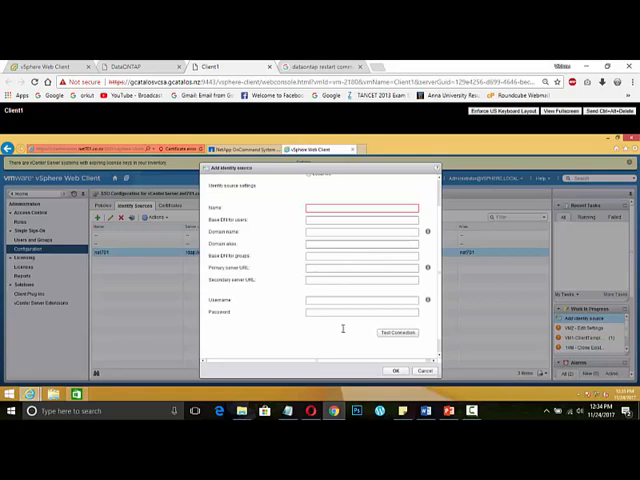
{"action": "mouse_move", "coordinate": [344, 331]}
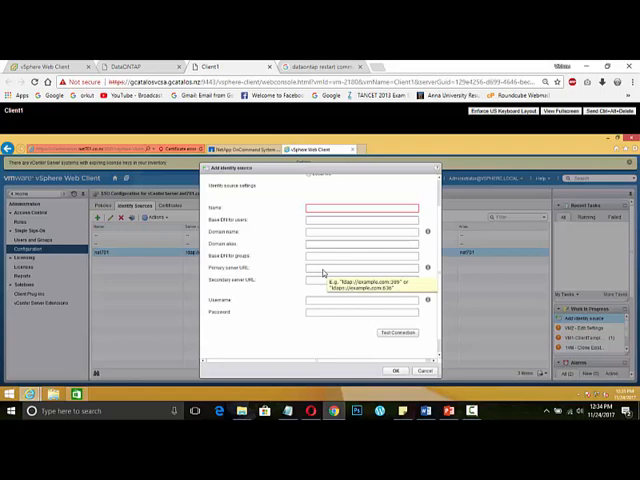
{"action": "mouse_move", "coordinate": [373, 327]}
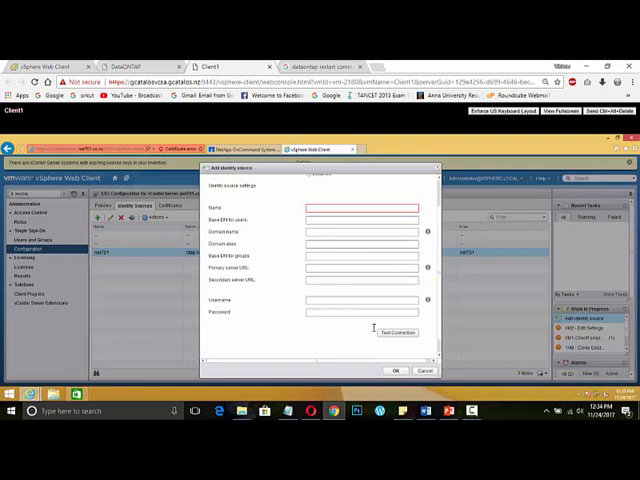
{"action": "mouse_move", "coordinate": [380, 355]}
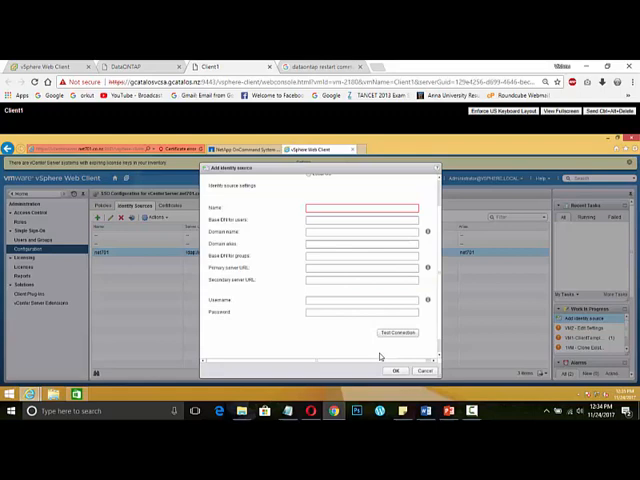
{"action": "left_click", "coordinate": [396, 371]}
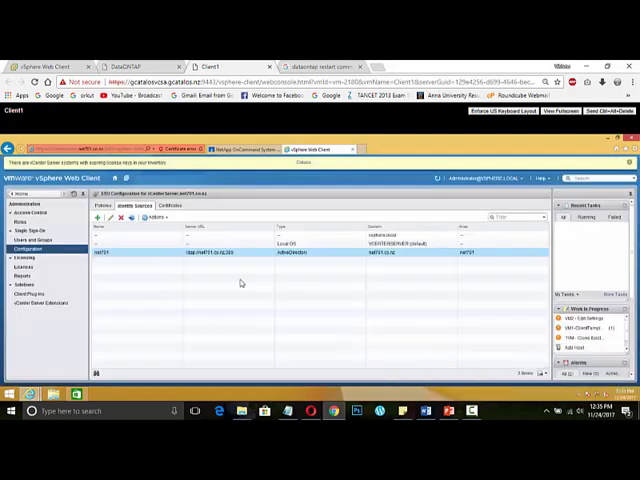
Step: Open vCenter Users and Groups to list the vsphere.local groups
{"action": "left_click", "coordinate": [37, 240]}
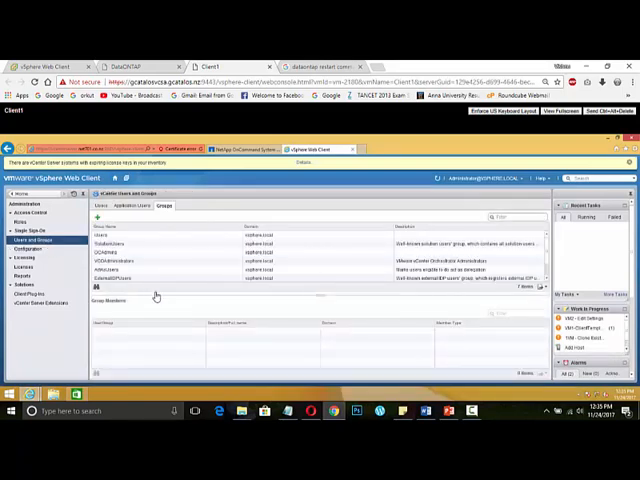
{"action": "mouse_move", "coordinate": [195, 307]}
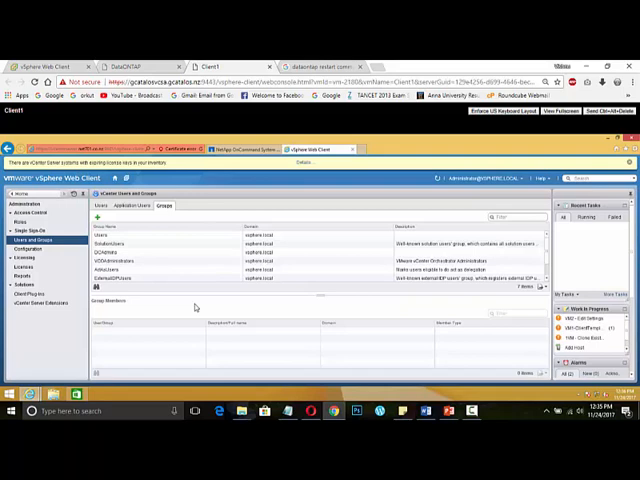
{"action": "mouse_move", "coordinate": [263, 315]}
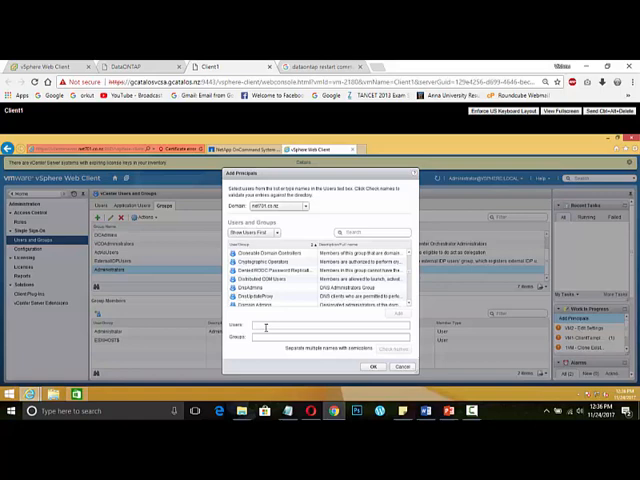
Step: Start entering principal names in the Users box, then cancel Add Principals
{"action": "left_click", "coordinate": [330, 326]}
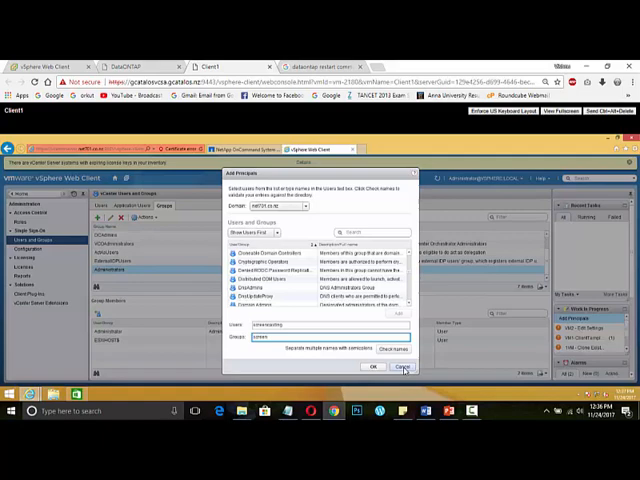
{"action": "left_click", "coordinate": [401, 367]}
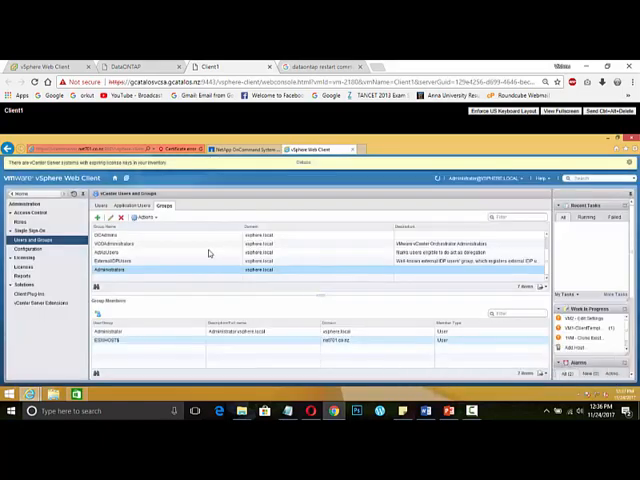
Step: View ExternalIDPUsers, then Administrators, confirming Administrator and ESXHOSTS as members
{"action": "left_click", "coordinate": [120, 261]}
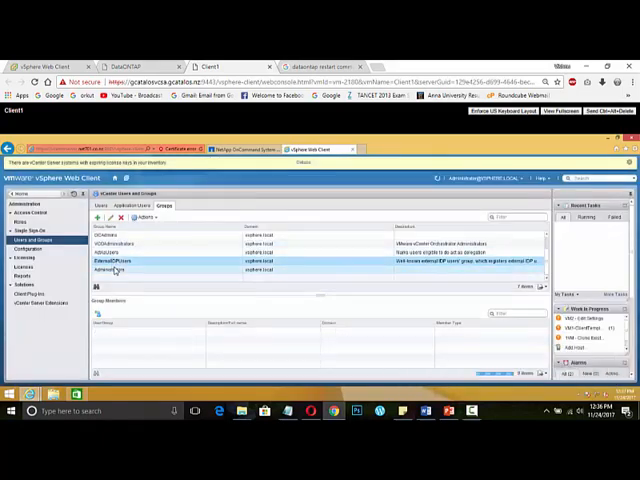
{"action": "left_click", "coordinate": [130, 269]}
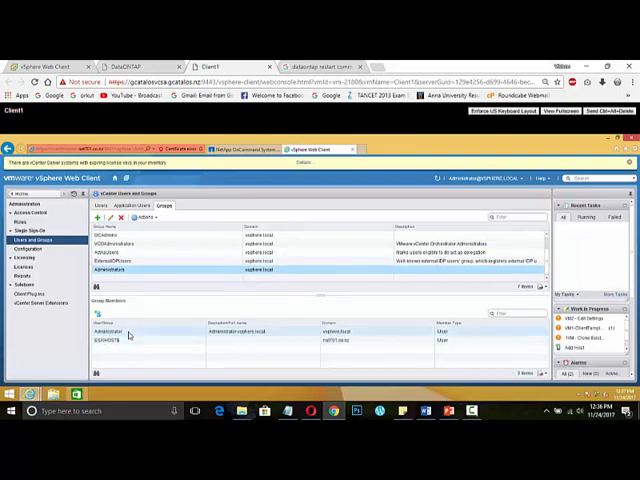
{"action": "mouse_move", "coordinate": [243, 353]}
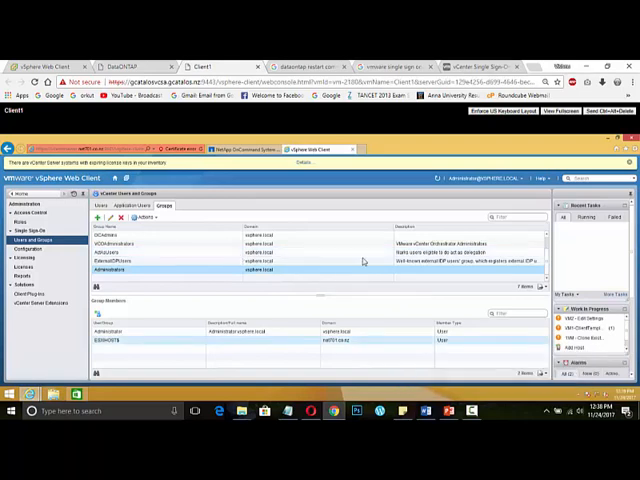
{"action": "mouse_move", "coordinate": [323, 317]}
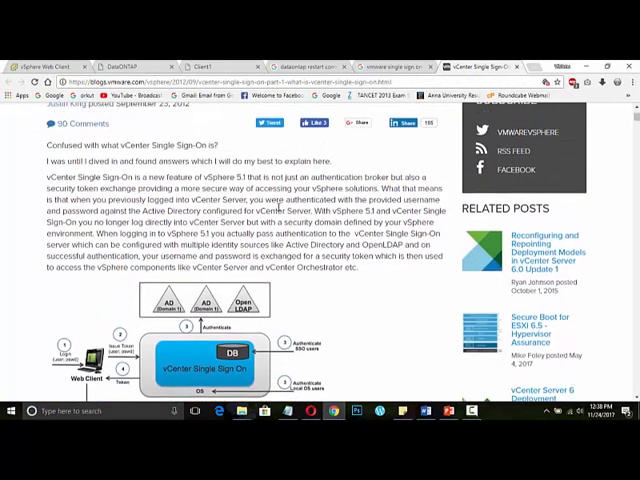
Step: Scroll the vCenter Single Sign-On Part 1 post to its authentication architecture diagram
{"action": "scroll", "scroll_direction": "down", "scroll_amount": 3}
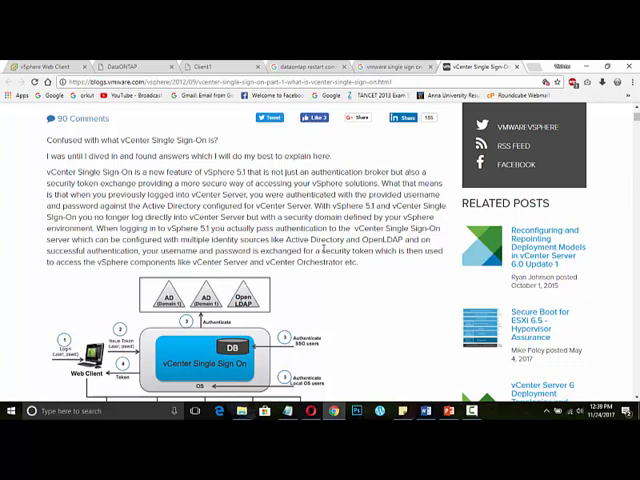
{"action": "scroll", "scroll_direction": "down", "scroll_amount": 3}
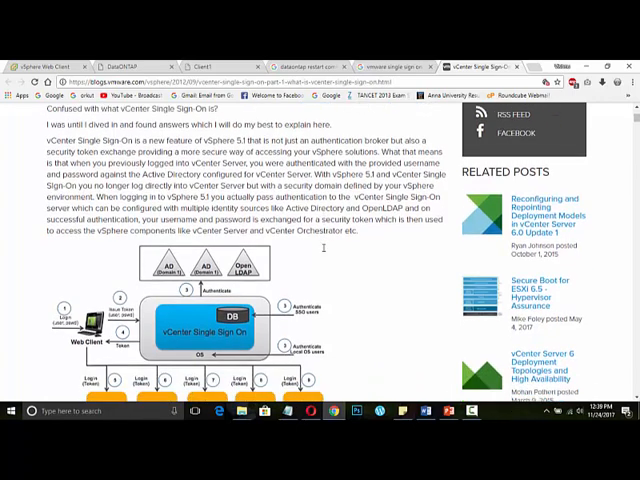
{"action": "scroll", "scroll_direction": "down", "scroll_amount": 3}
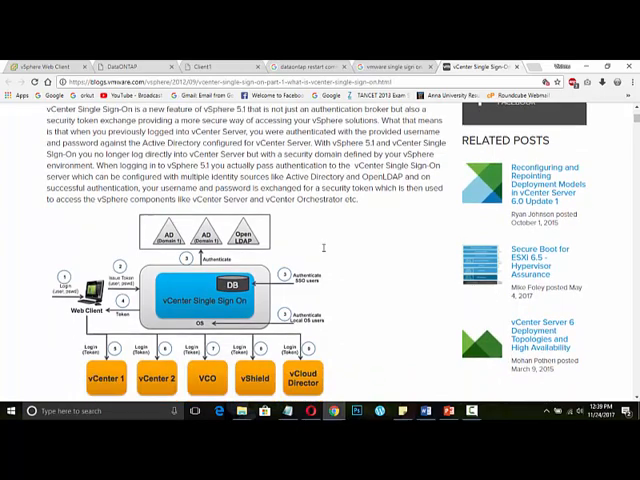
{"action": "scroll", "scroll_direction": "down", "scroll_amount": 3}
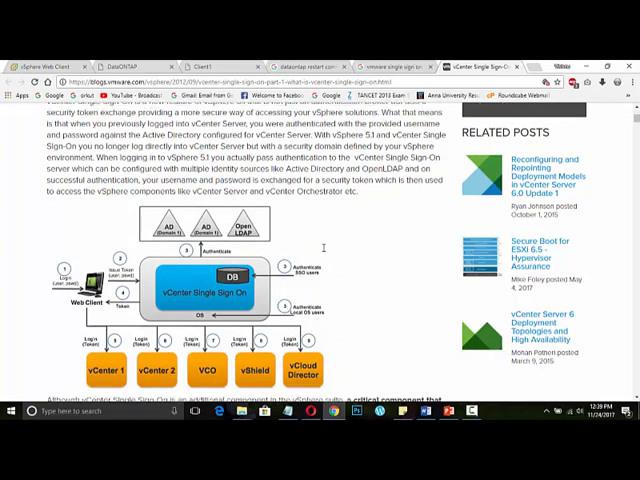
{"action": "scroll", "scroll_direction": "down", "scroll_amount": 3}
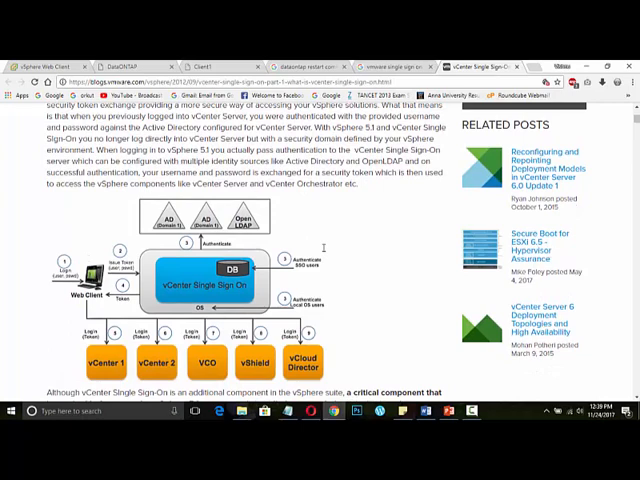
{"action": "scroll", "scroll_direction": "down", "scroll_amount": 3}
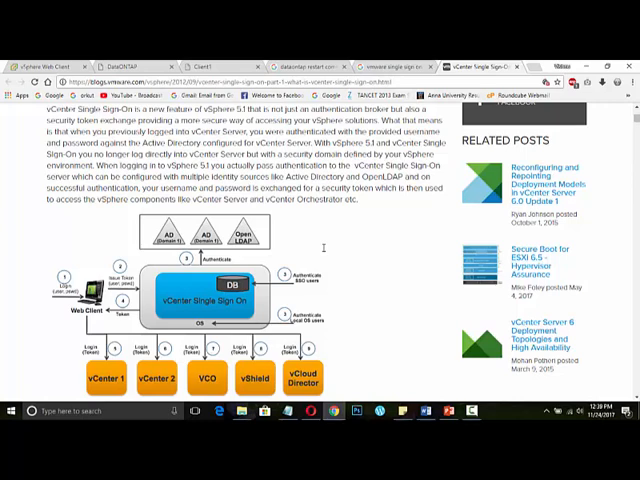
{"action": "mouse_move", "coordinate": [373, 278]}
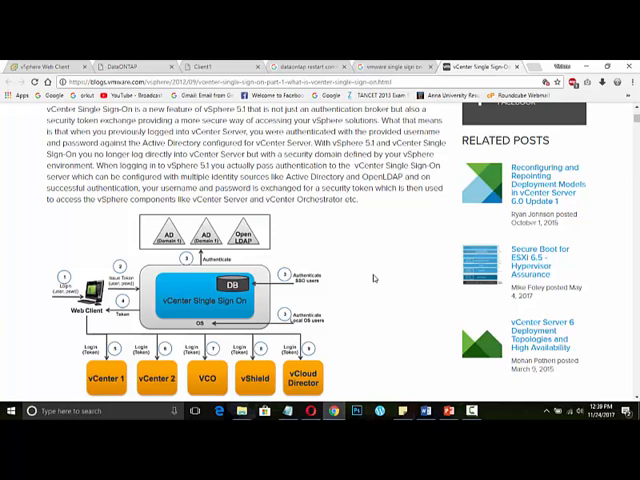
{"action": "scroll", "scroll_direction": "down", "scroll_amount": 3}
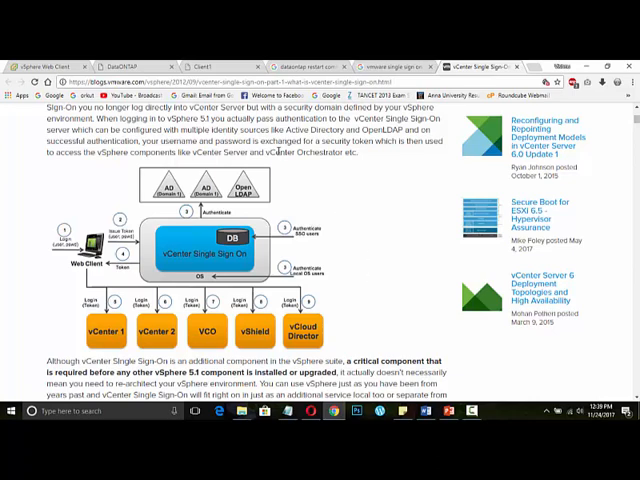
{"action": "mouse_move", "coordinate": [152, 300]}
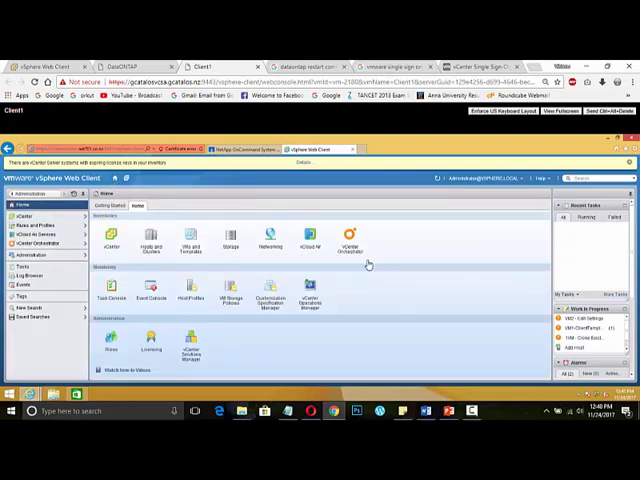
{"action": "mouse_move", "coordinate": [294, 257]}
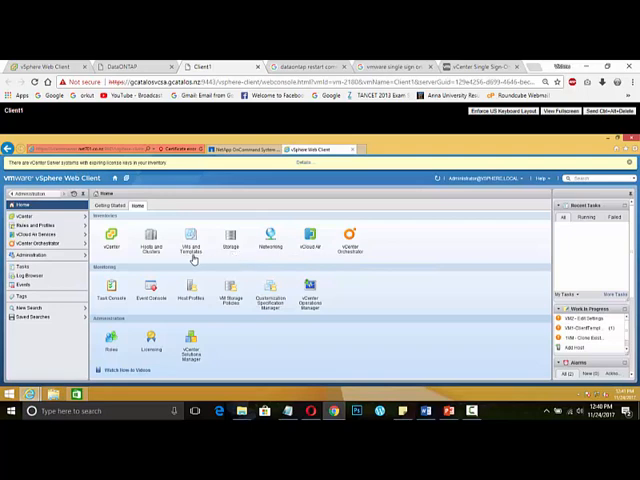
{"action": "mouse_move", "coordinate": [151, 240]}
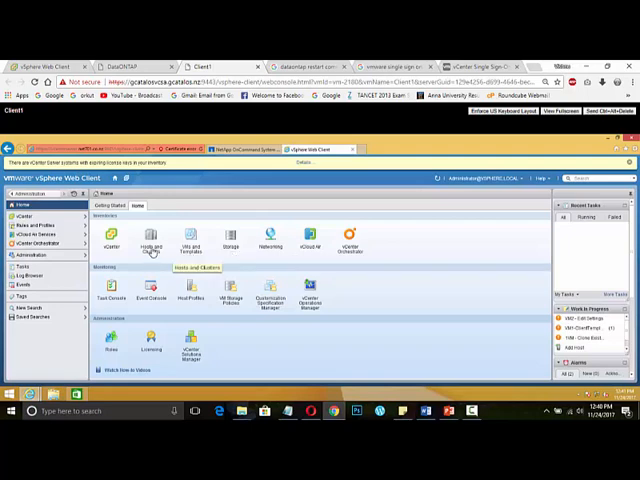
Step: Open Hosts and Clusters and select the ESXi host to view its networking
{"action": "left_click", "coordinate": [150, 238]}
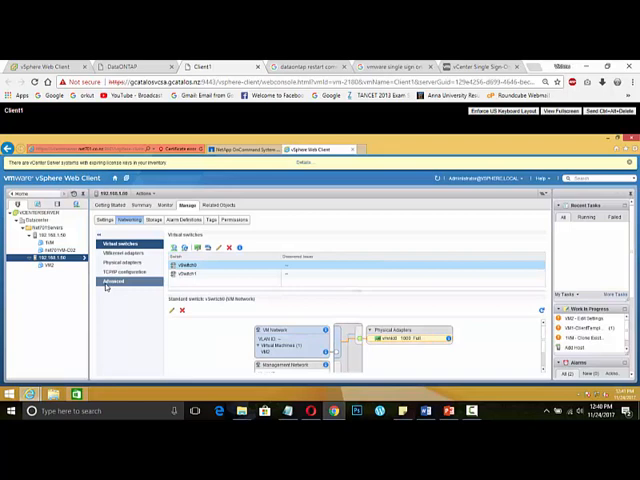
{"action": "left_click", "coordinate": [120, 271]}
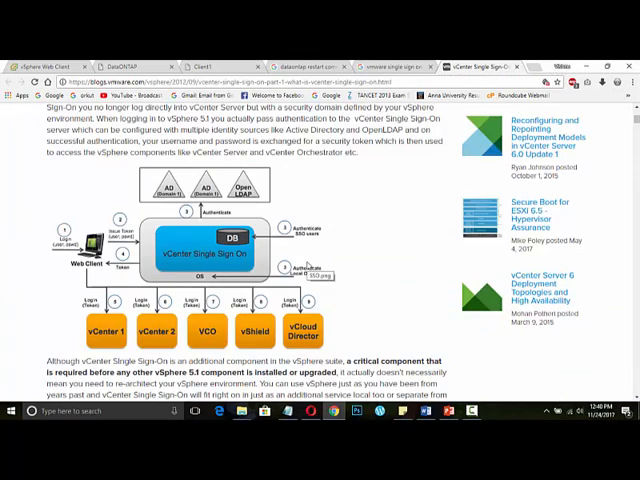
{"action": "mouse_move", "coordinate": [170, 340]}
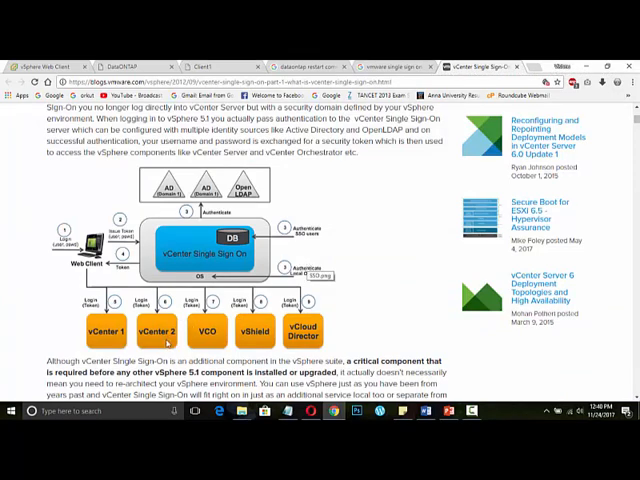
{"action": "mouse_move", "coordinate": [207, 344]}
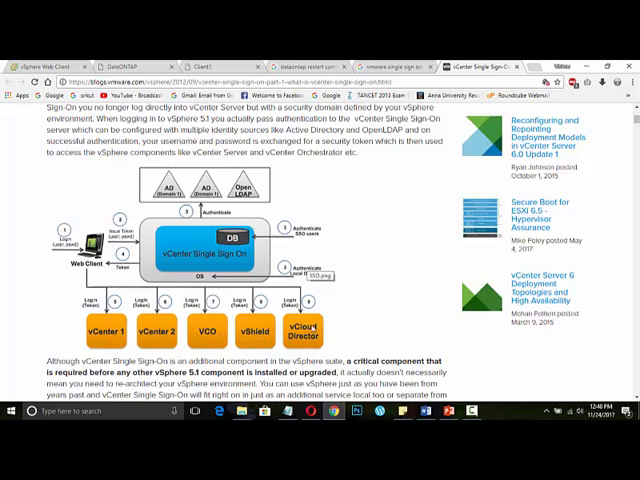
Step: Scroll the blog post past the deployment diagrams to About the Author and Comments
{"action": "scroll", "scroll_direction": "down", "scroll_amount": 3}
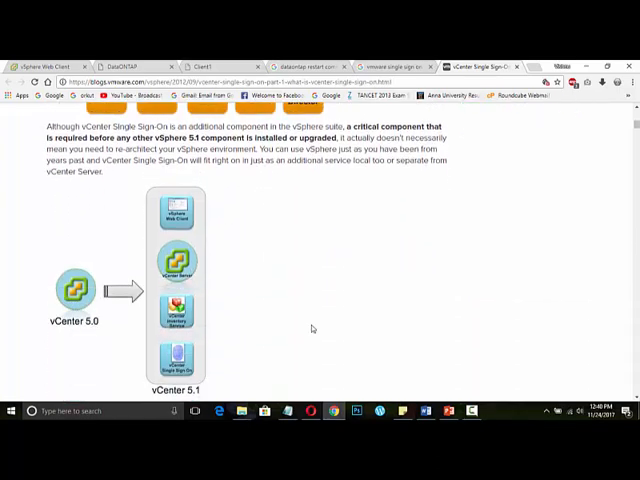
{"action": "scroll", "scroll_direction": "down", "scroll_amount": 3}
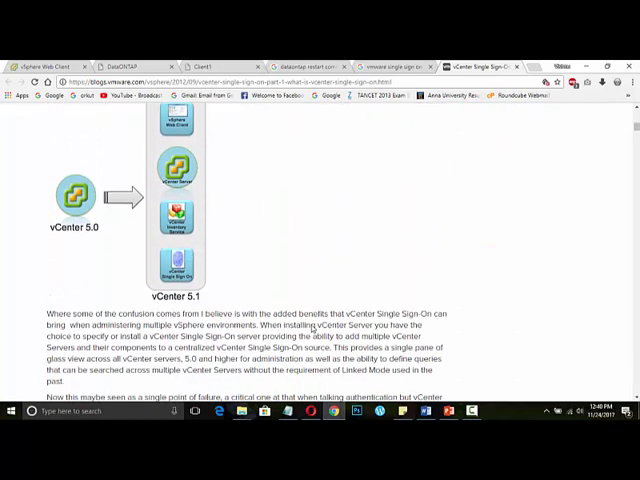
{"action": "scroll", "scroll_direction": "down", "scroll_amount": 3}
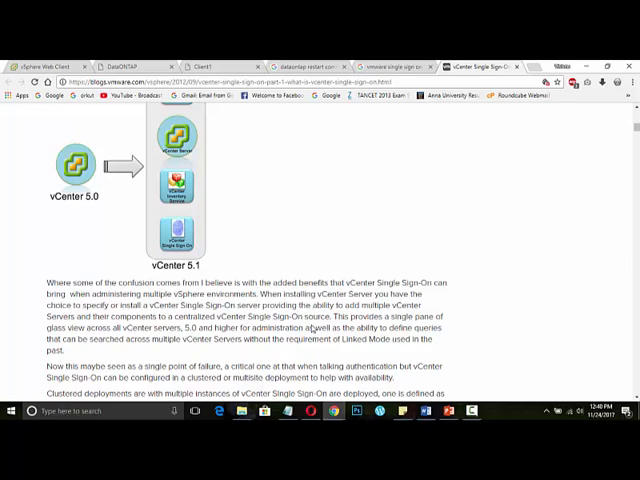
{"action": "scroll", "scroll_direction": "down", "scroll_amount": 3}
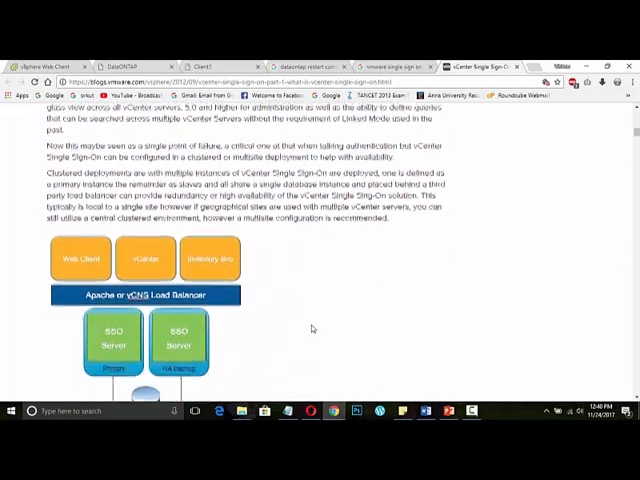
{"action": "scroll", "scroll_direction": "down", "scroll_amount": 3}
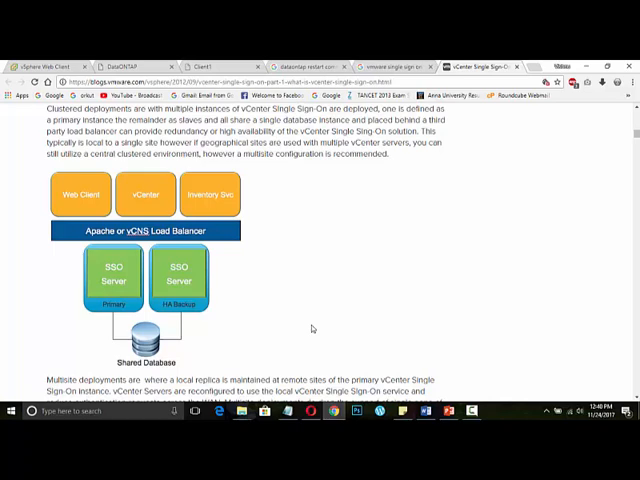
{"action": "scroll", "scroll_direction": "down", "scroll_amount": 3}
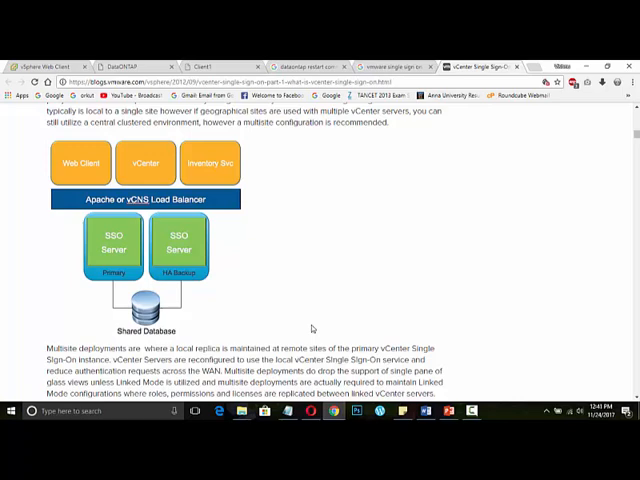
{"action": "scroll", "scroll_direction": "down", "scroll_amount": 3}
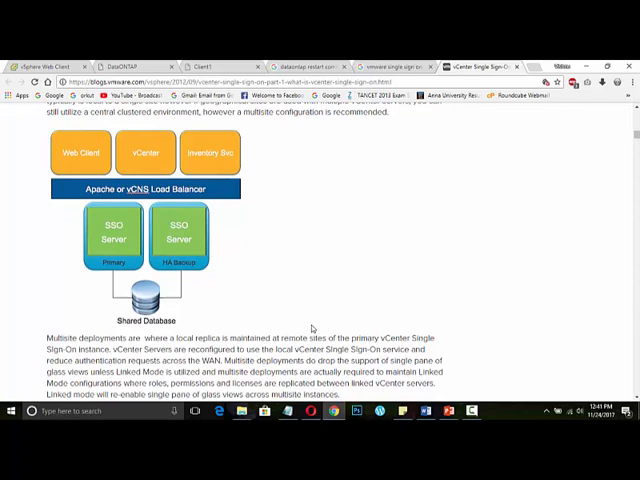
{"action": "scroll", "scroll_direction": "down", "scroll_amount": 3}
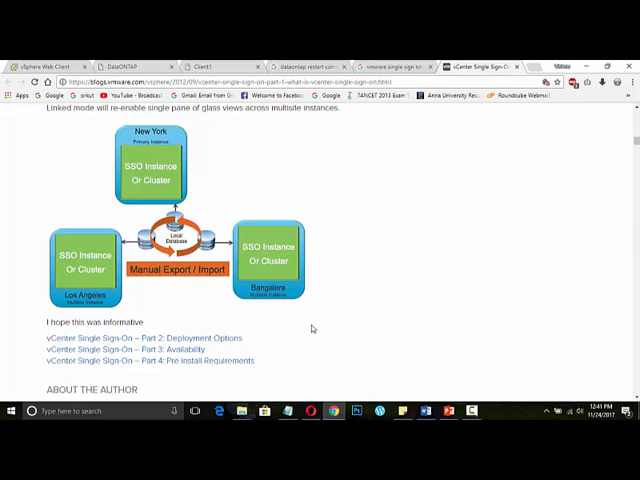
{"action": "scroll", "scroll_direction": "down", "scroll_amount": 3}
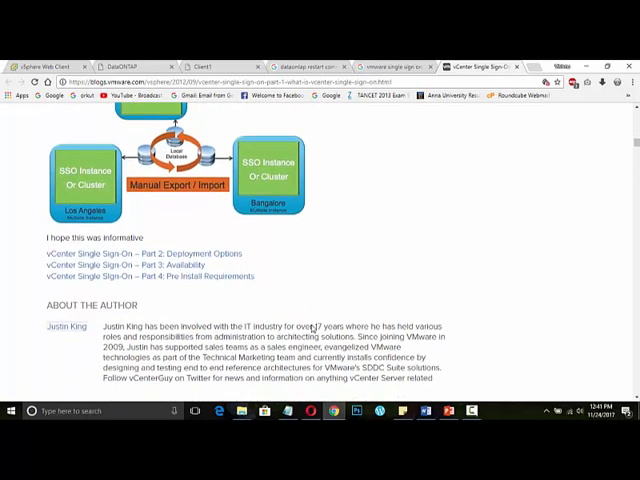
{"action": "scroll", "scroll_direction": "down", "scroll_amount": 3}
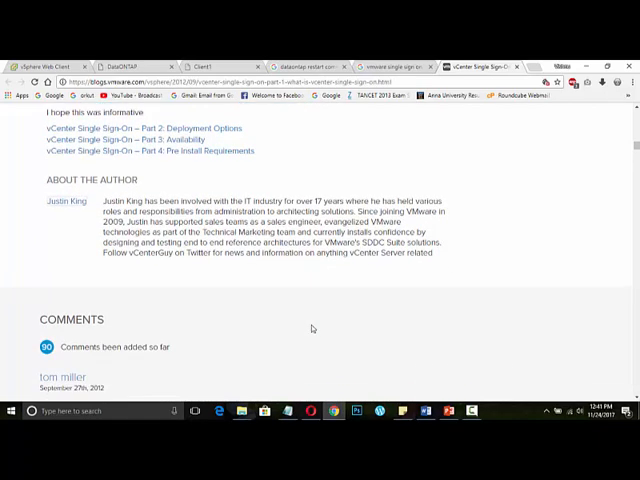
{"action": "scroll", "scroll_direction": "up", "scroll_amount": 3}
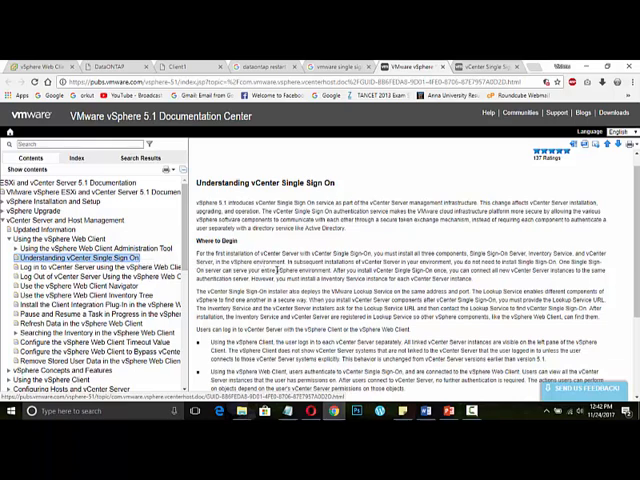
Step: Scroll the Understanding vCenter Single Sign On documentation page
{"action": "scroll", "scroll_direction": "down", "scroll_amount": 3}
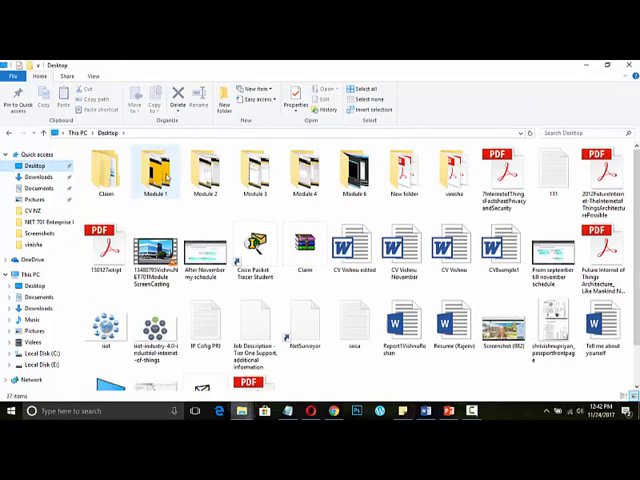
Step: From Desktop's New folder, open VMware_vSphere_Install_Configure.pdf and VMware vSphere.pdf
{"action": "left_click", "coordinate": [403, 165]}
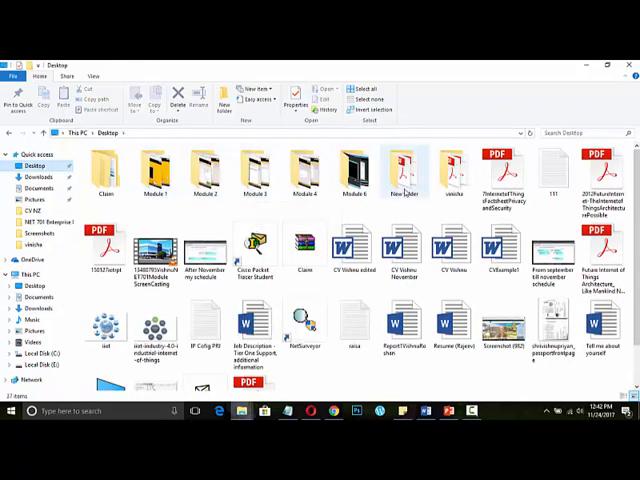
{"action": "left_click", "coordinate": [355, 168]}
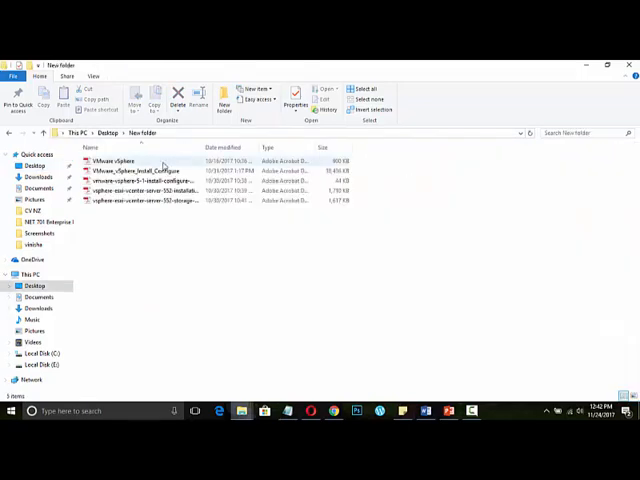
{"action": "left_click", "coordinate": [135, 170]}
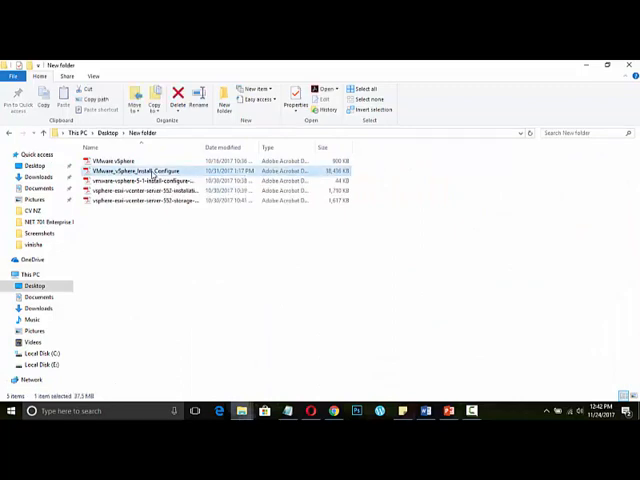
{"action": "mouse_move", "coordinate": [170, 180]}
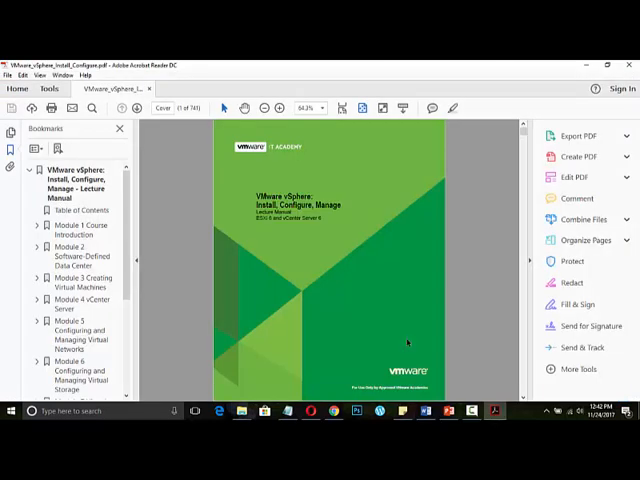
{"action": "mouse_move", "coordinate": [315, 357]}
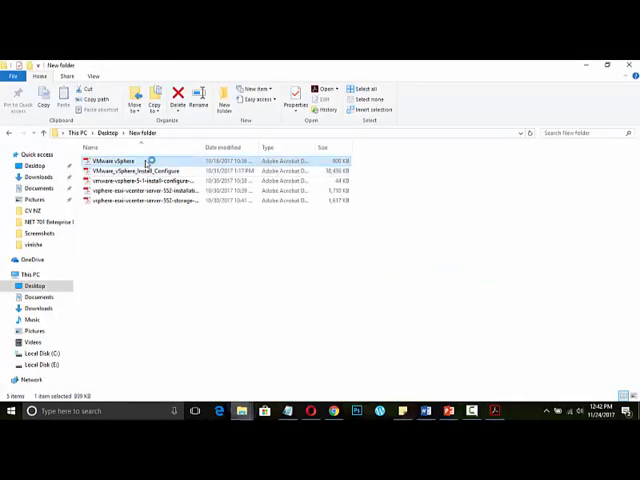
{"action": "double_click", "coordinate": [118, 161]}
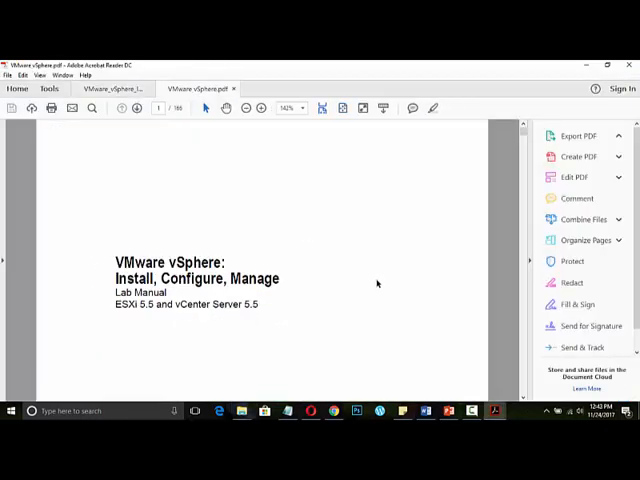
Step: Scroll the VMware vSphere lab manual to its Table of Contents showing Lab 6
{"action": "scroll", "scroll_direction": "down", "scroll_amount": 3}
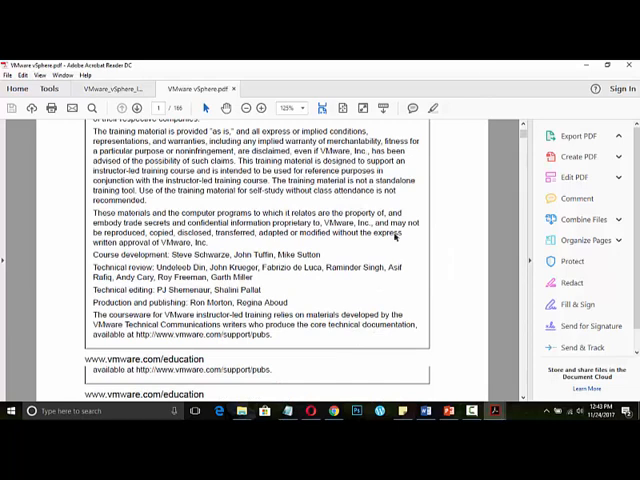
{"action": "mouse_move", "coordinate": [495, 98]}
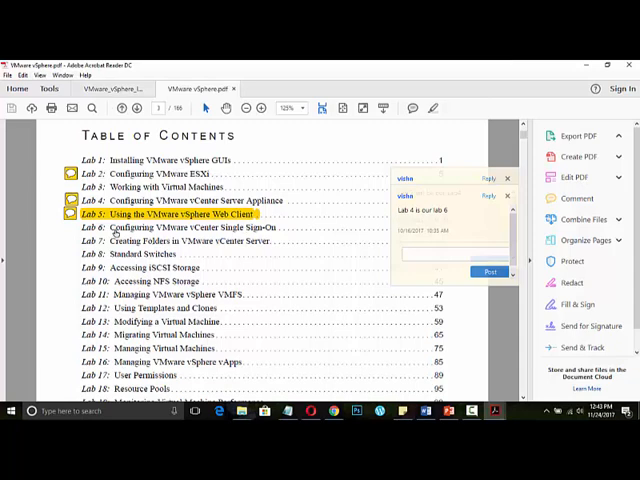
{"action": "left_click", "coordinate": [576, 135]}
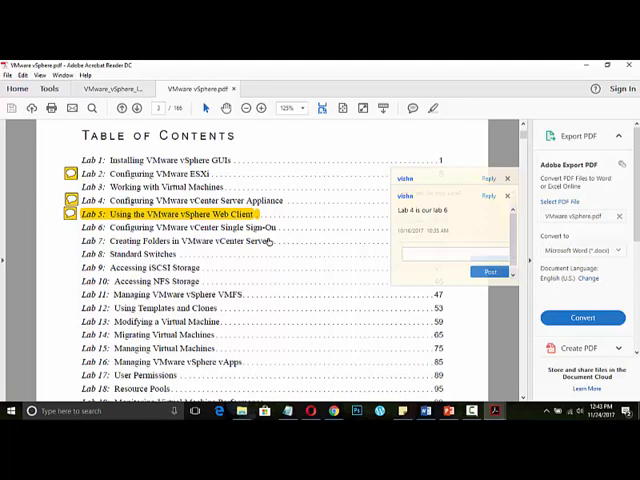
{"action": "mouse_move", "coordinate": [302, 253]}
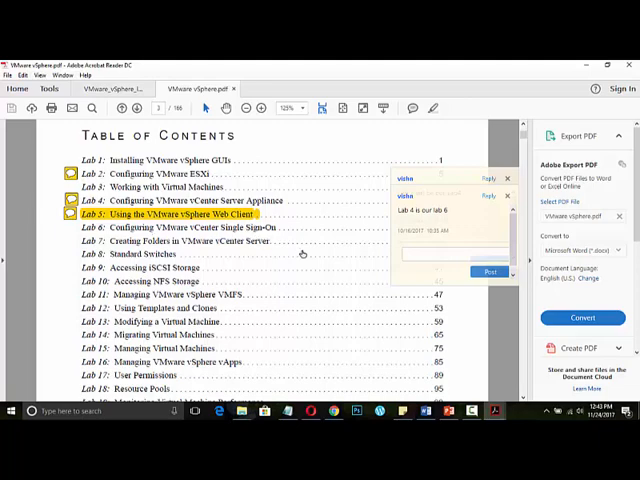